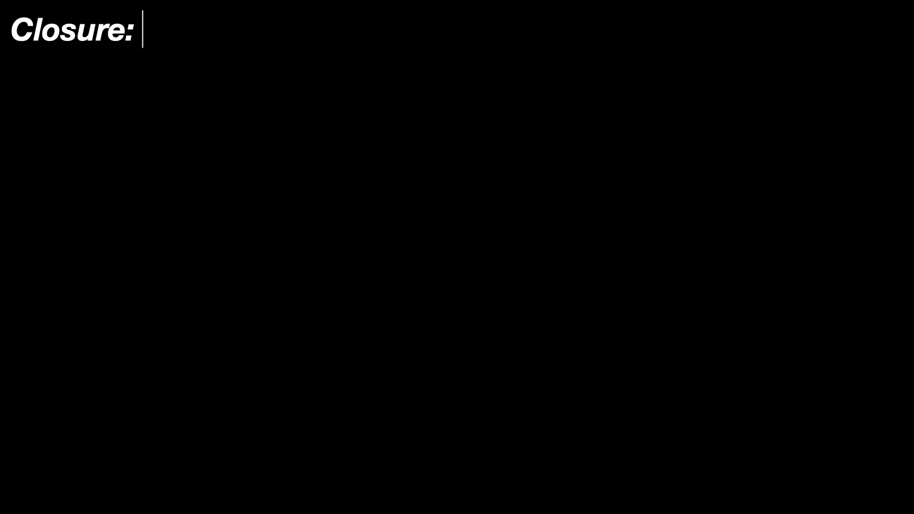
{"action": "type", "text": "If you compose two transformations (rotation and translation), the result is another transformation in SE(2)"}
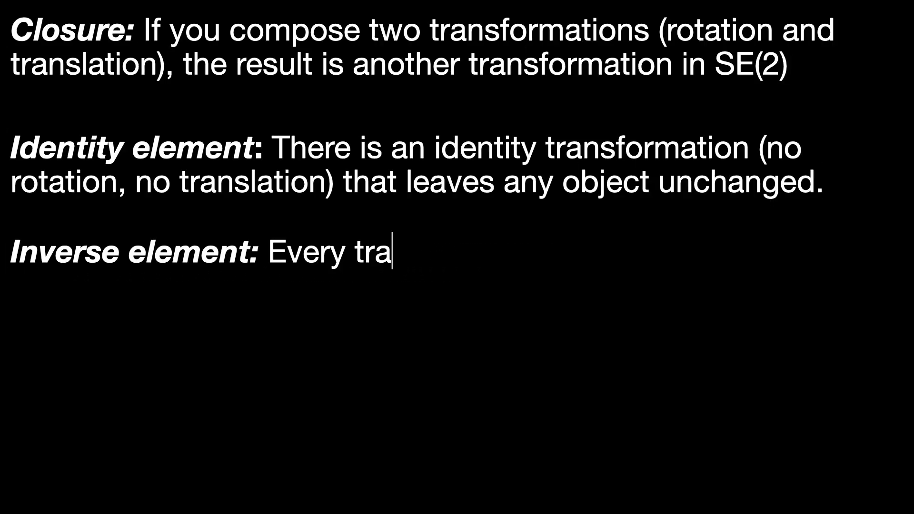